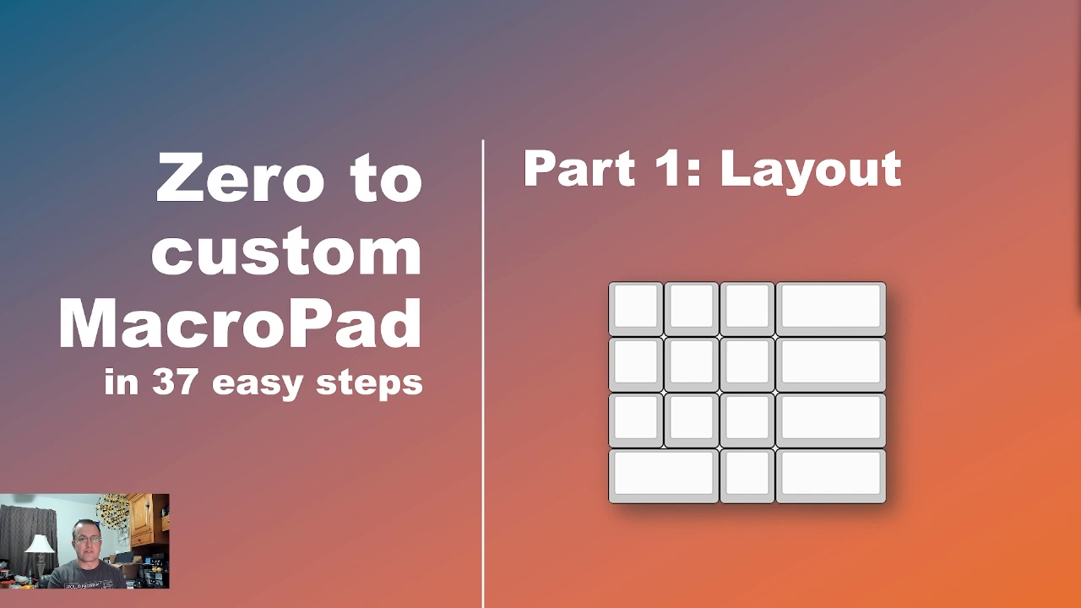
pyautogui.moveTo(973, 210)
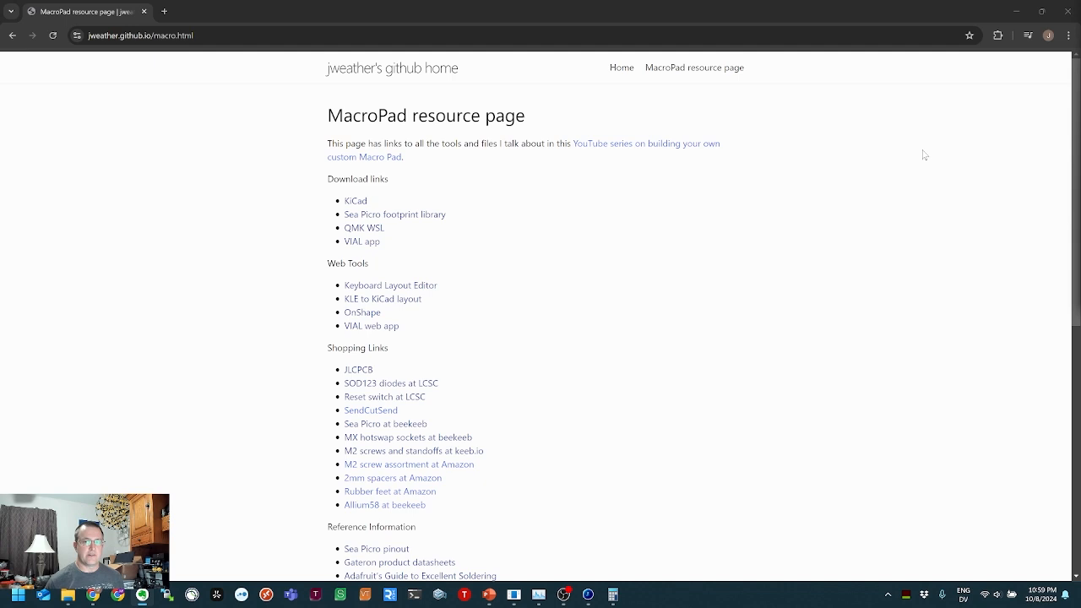
pyautogui.moveTo(500, 282)
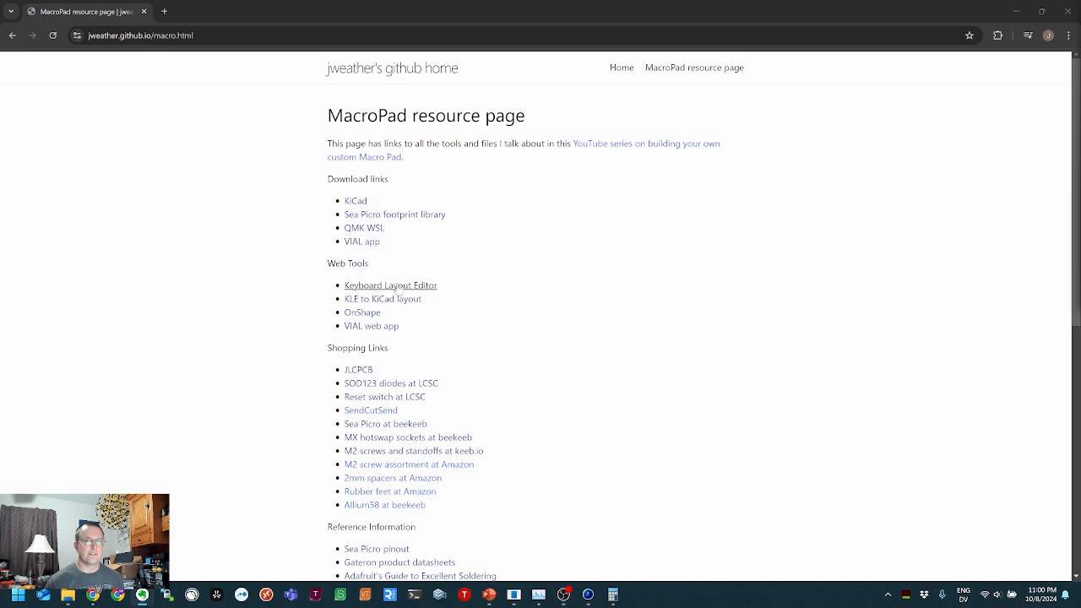
# - Start the online Keyboard Layout Editor and clear its default keys to an empty layout
pyautogui.click(388, 284)
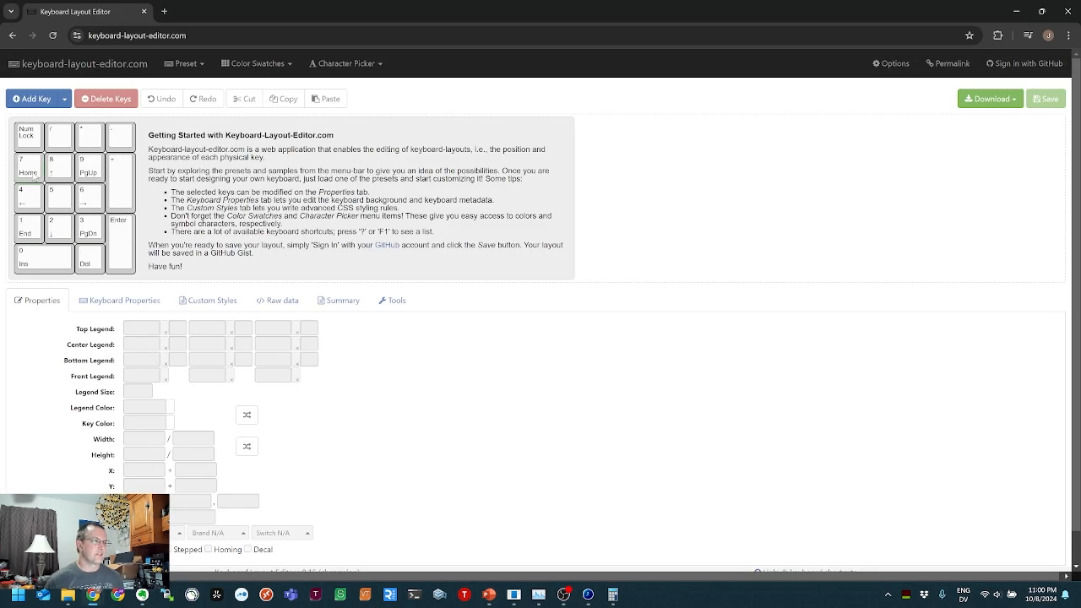
pyautogui.click(27, 135)
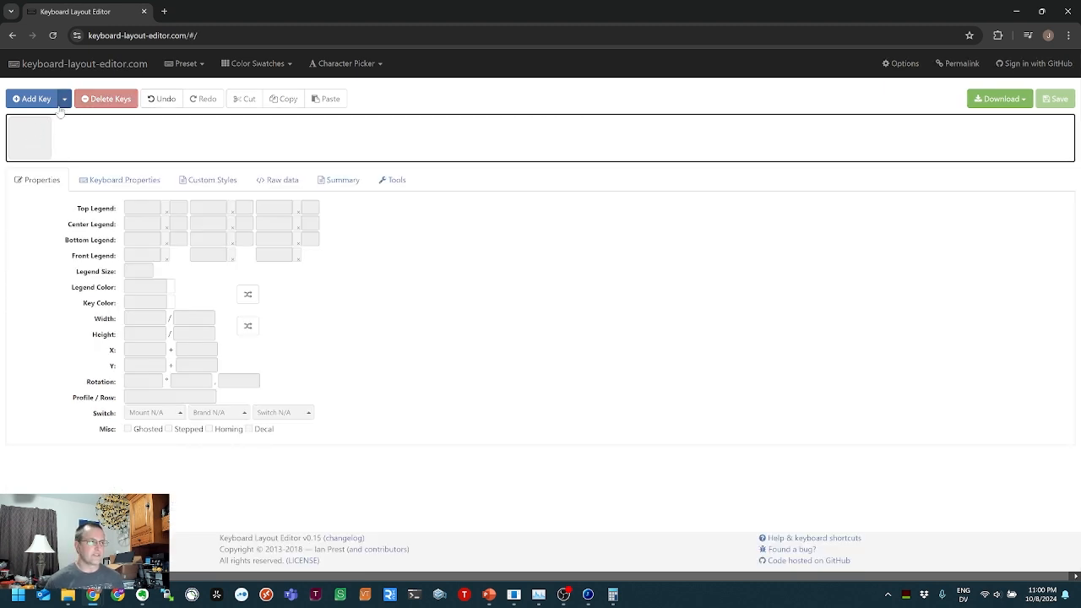
# - Add rows of keys from the Add Key menu to begin the macropad grid
pyautogui.click(64, 98)
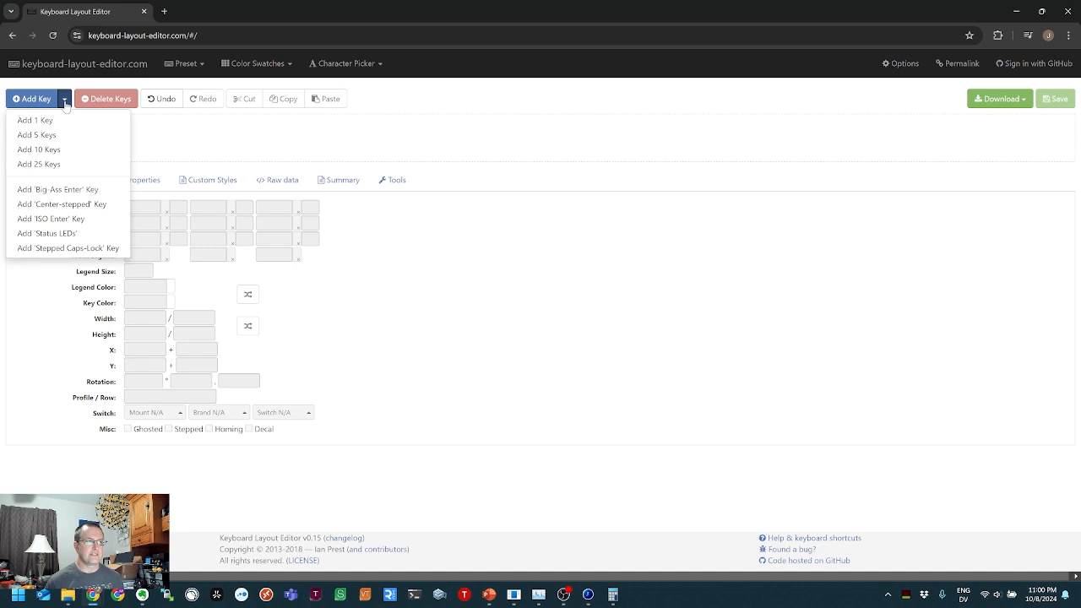
pyautogui.click(38, 135)
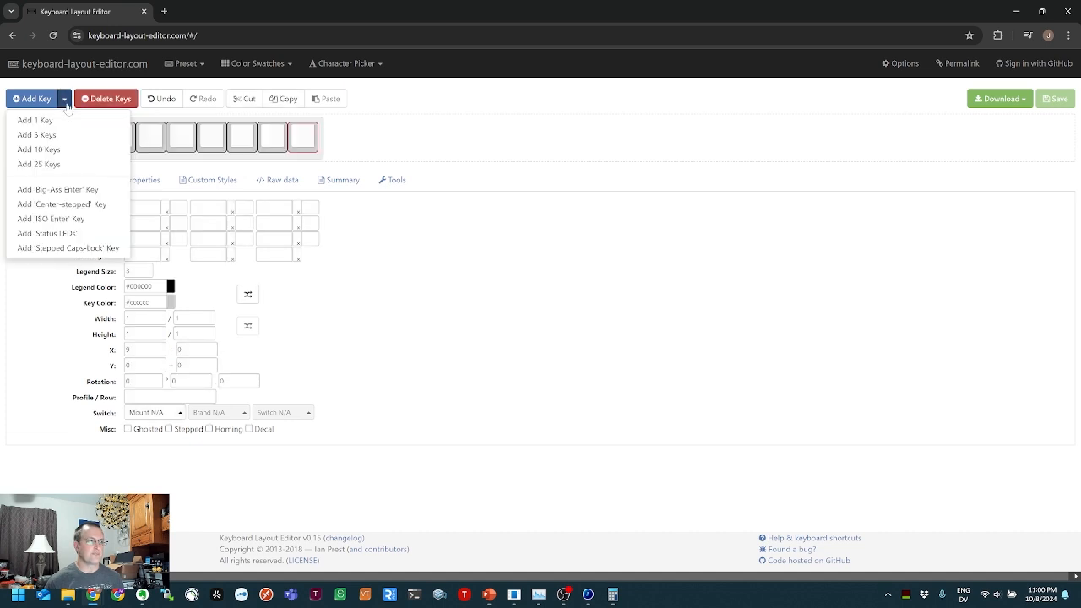
pyautogui.click(38, 135)
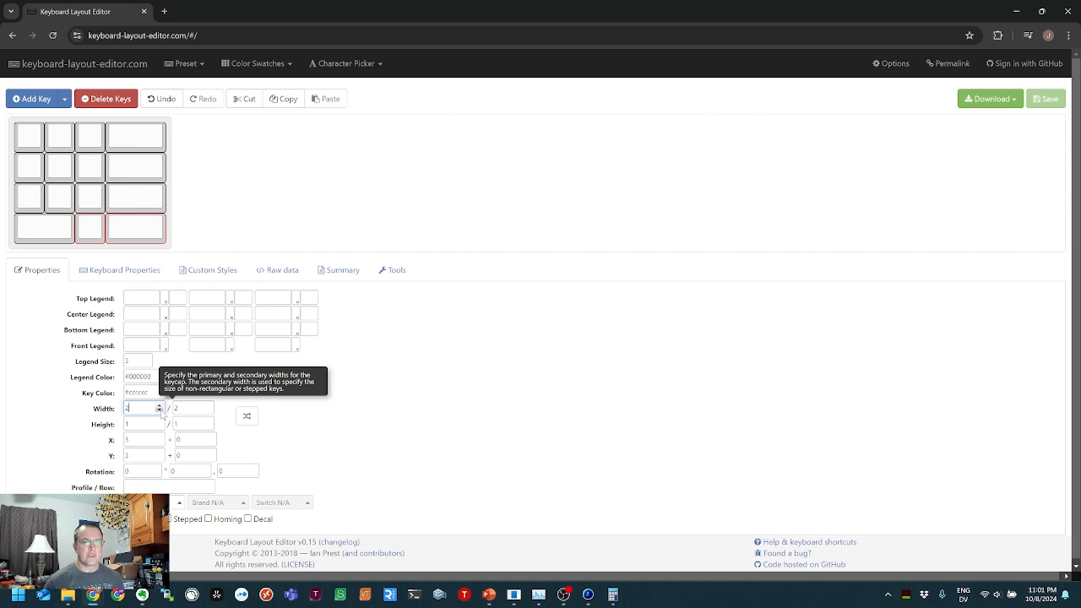
pyautogui.moveTo(172, 295)
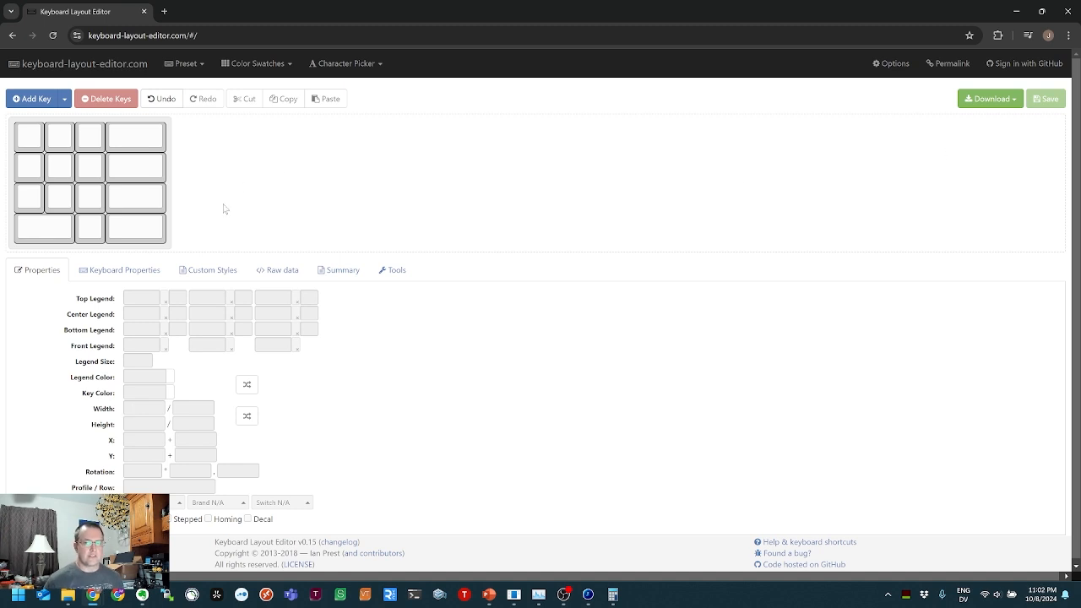
pyautogui.click(34, 172)
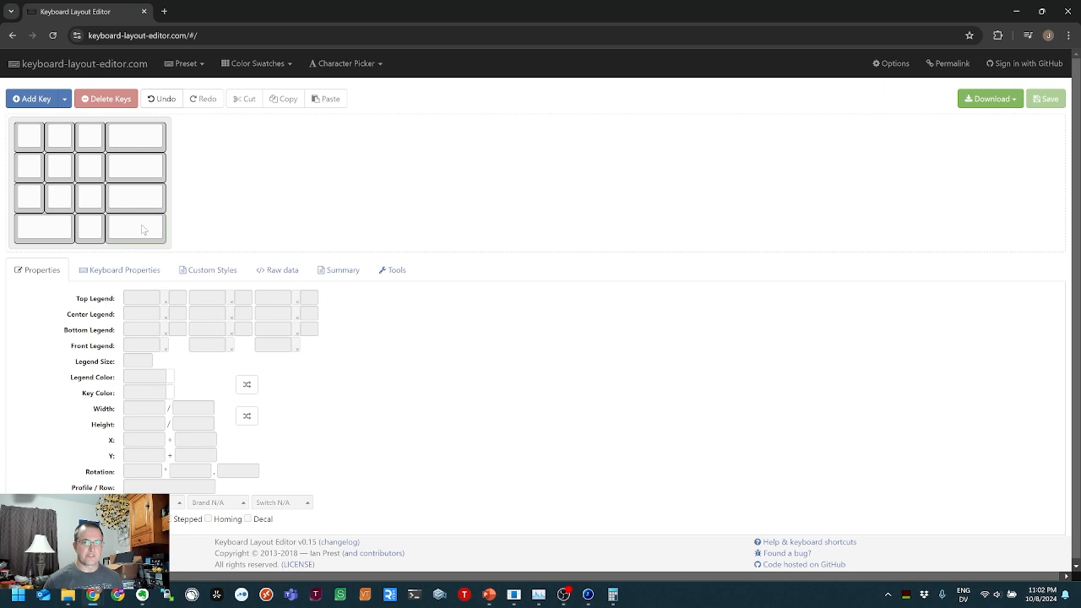
pyautogui.moveTo(135, 226)
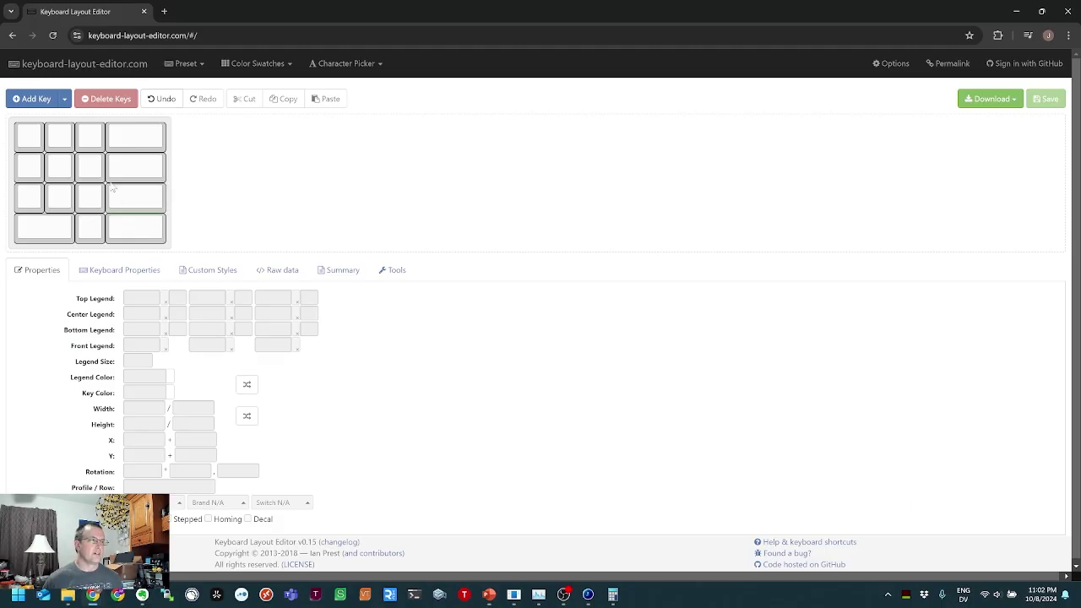
pyautogui.click(184, 64)
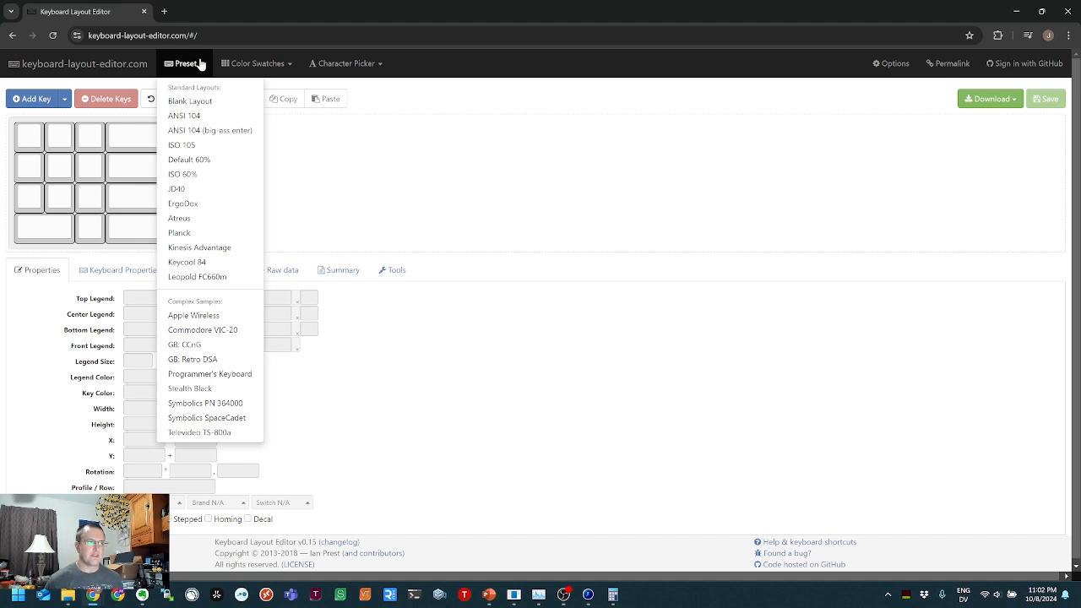
pyautogui.moveTo(424, 162)
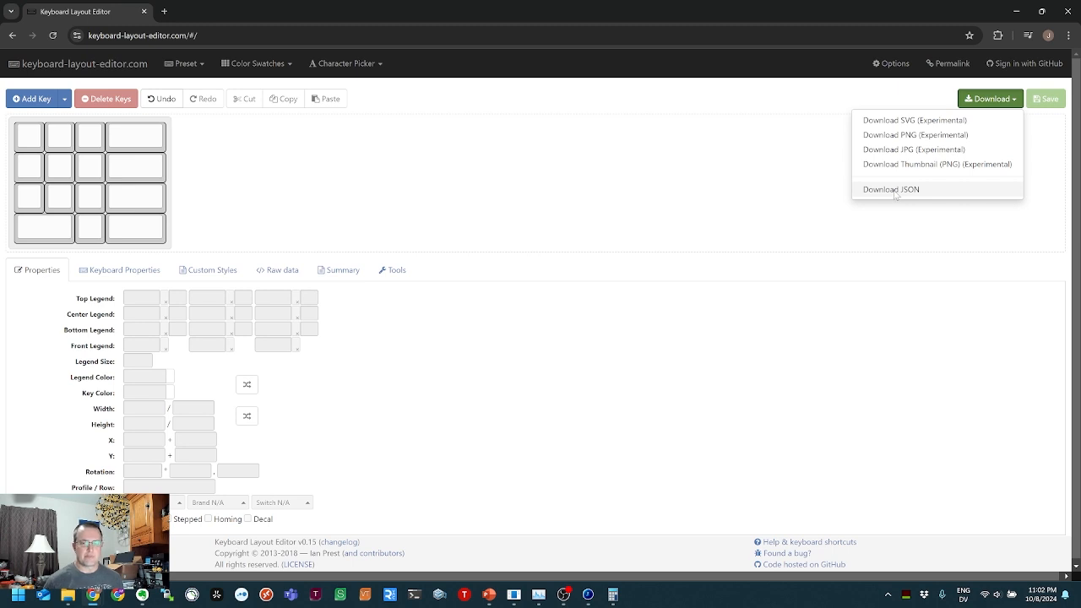
# - Download the finished macropad layout as a JSON file
pyautogui.click(891, 189)
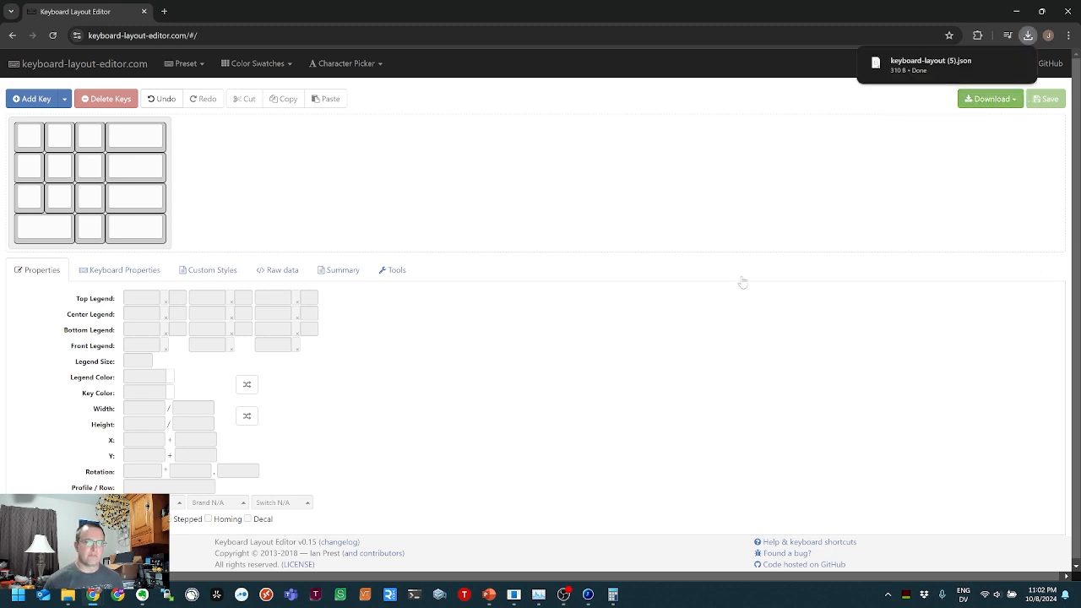